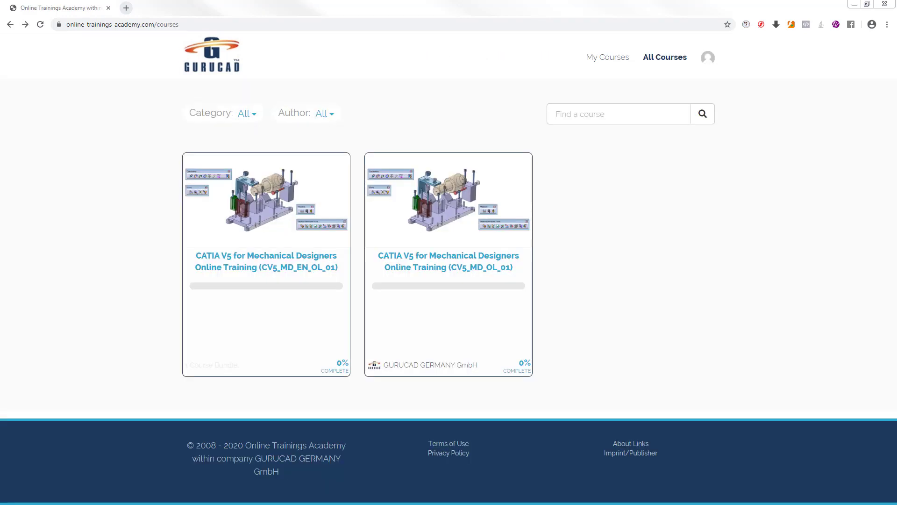
{"action": "mouse_move", "coordinate": [542, 411]}
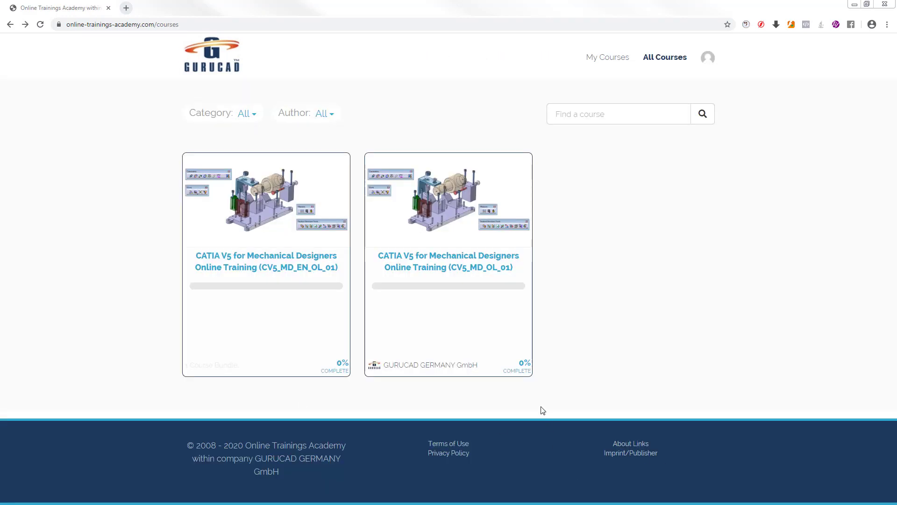
{"action": "mouse_move", "coordinate": [556, 409]}
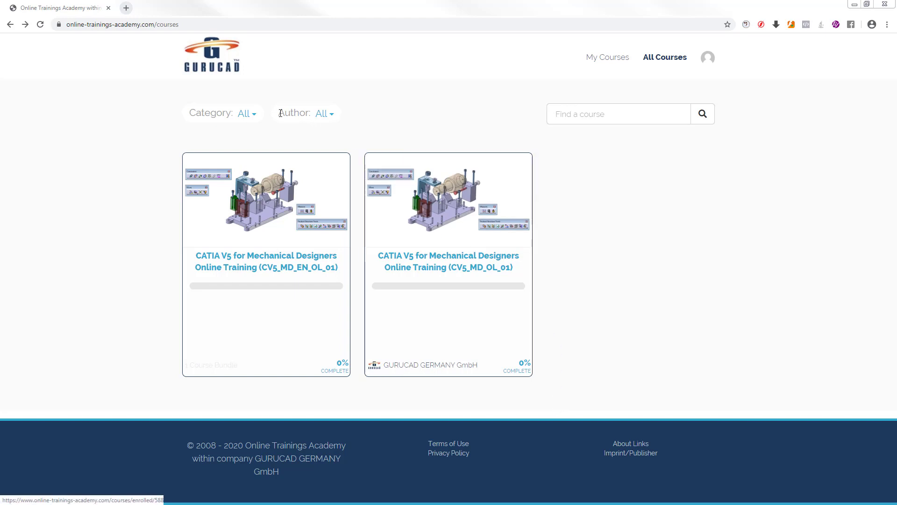
Open the CATIA V5 for Mechanical Designers Online Training (CV5_MD_OL_01) course page from All Courses.
{"action": "left_click", "coordinate": [324, 113]}
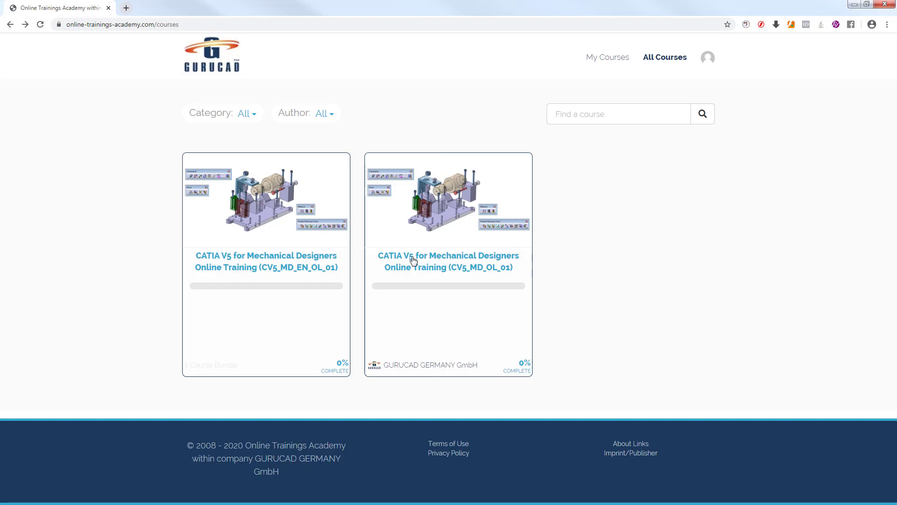
{"action": "left_click", "coordinate": [266, 197]}
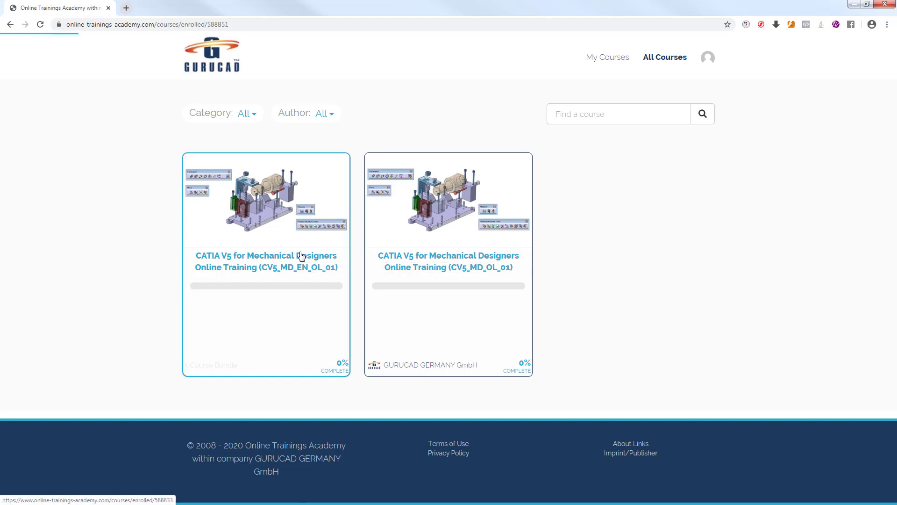